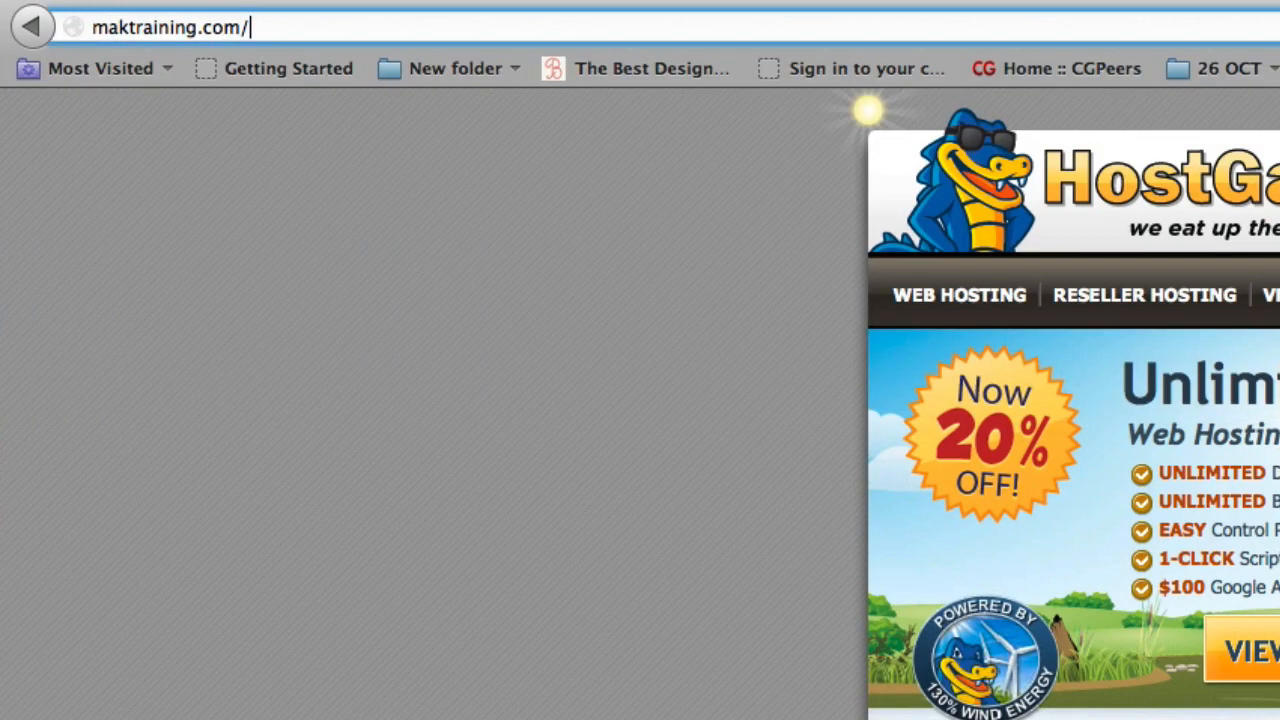
Go to maktraining.com/cpanel in the address bar to reach the cPanel login page
text(cpanel)
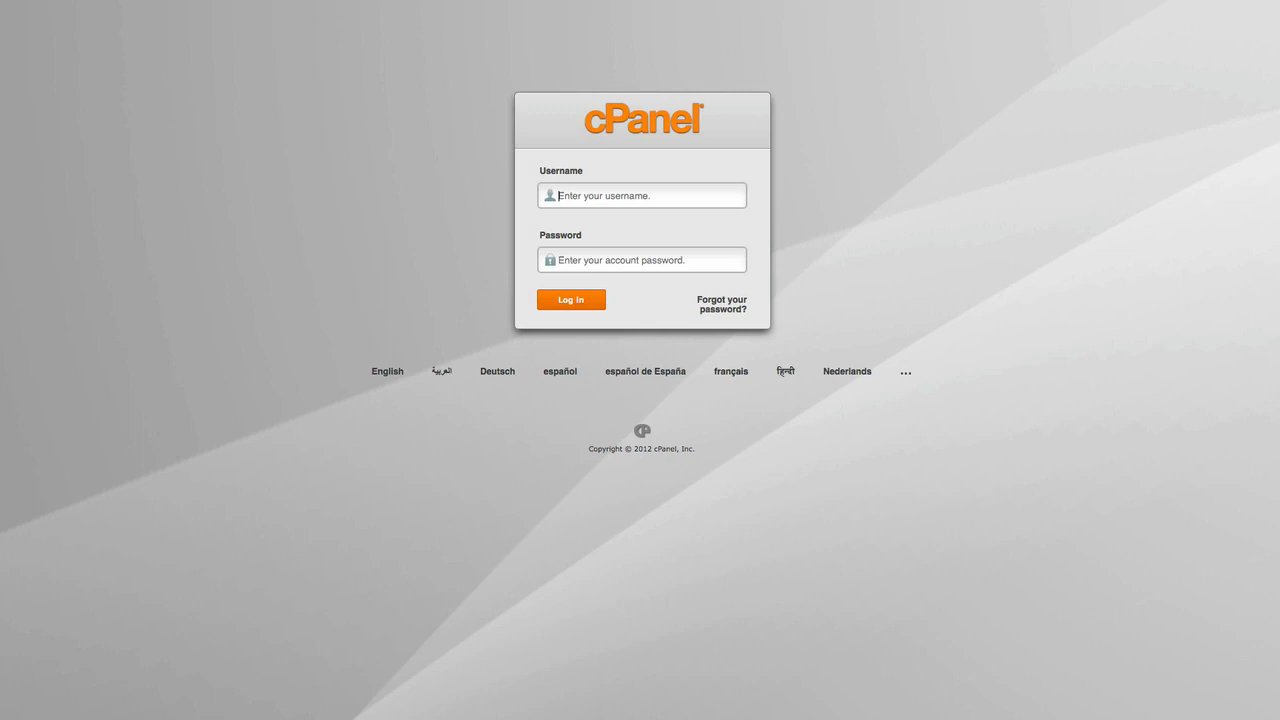
mouse_move(768, 70)
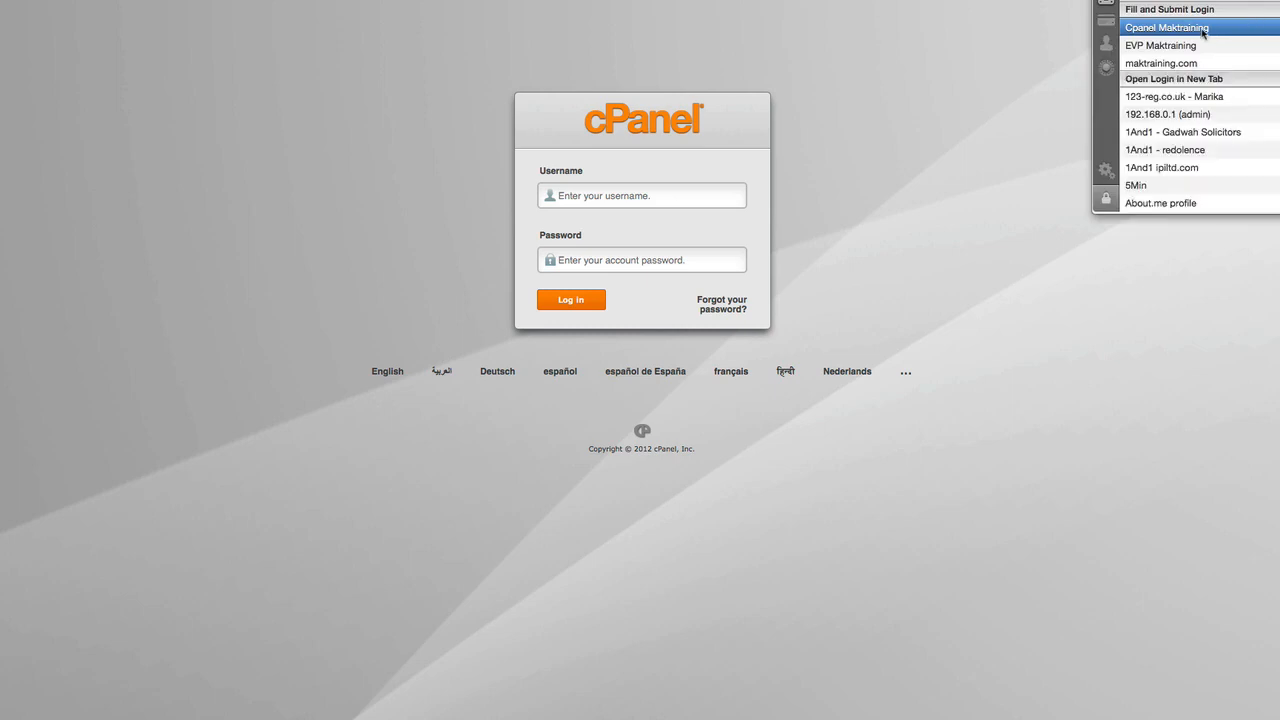
Sign in with the saved 'cPanel Maktraining' password-manager entry to reach the dashboard
click(1166, 28)
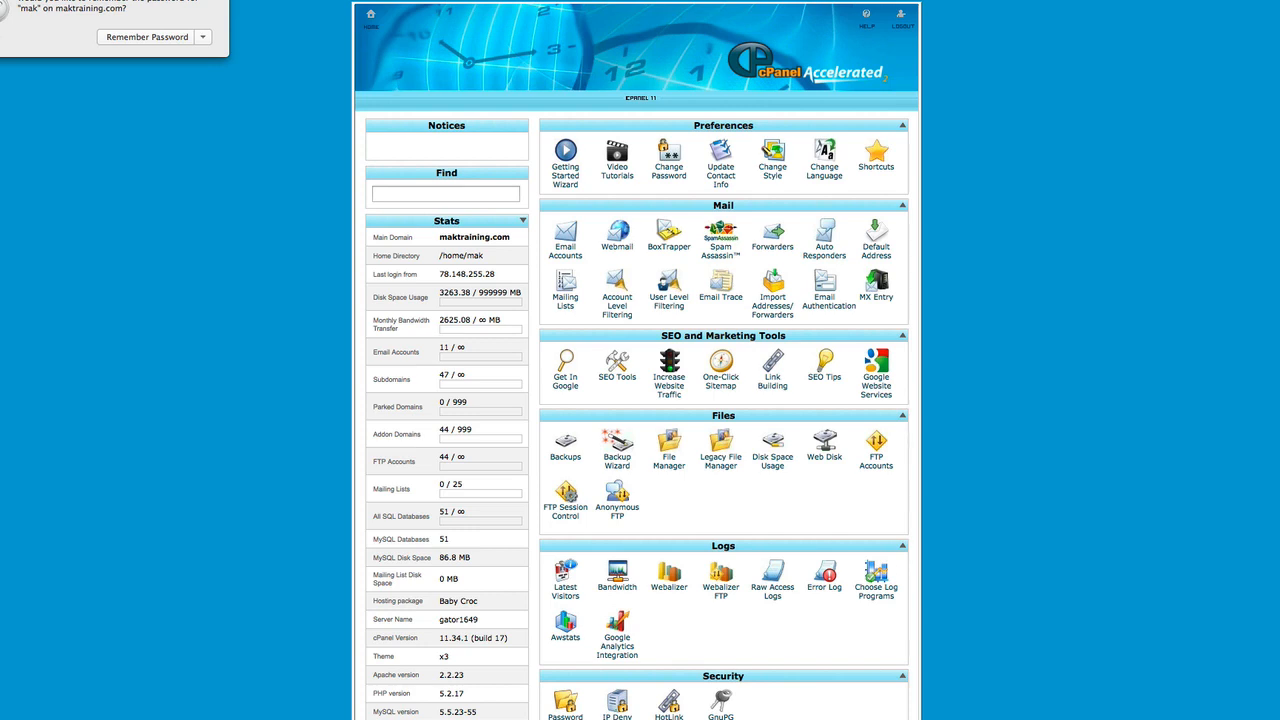
mouse_move(1026, 164)
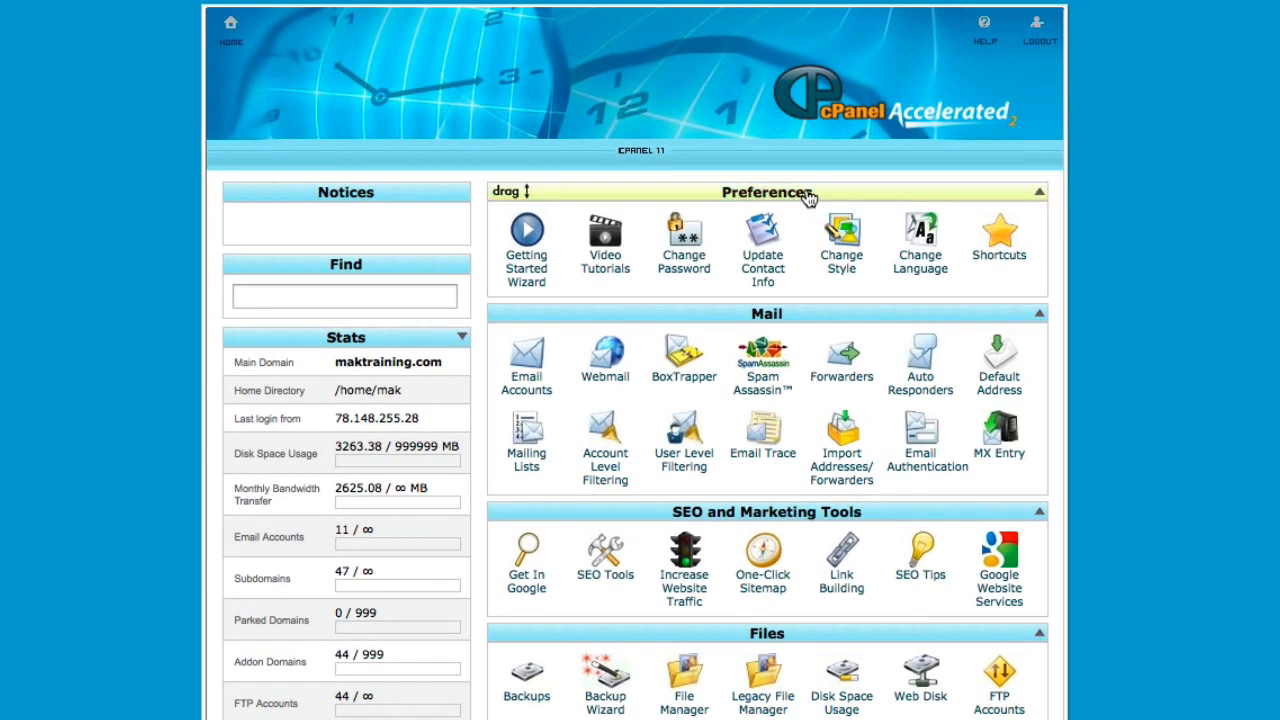
Collapse the Preferences and SEO and Marketing Tools boxes on the dashboard
click(1040, 192)
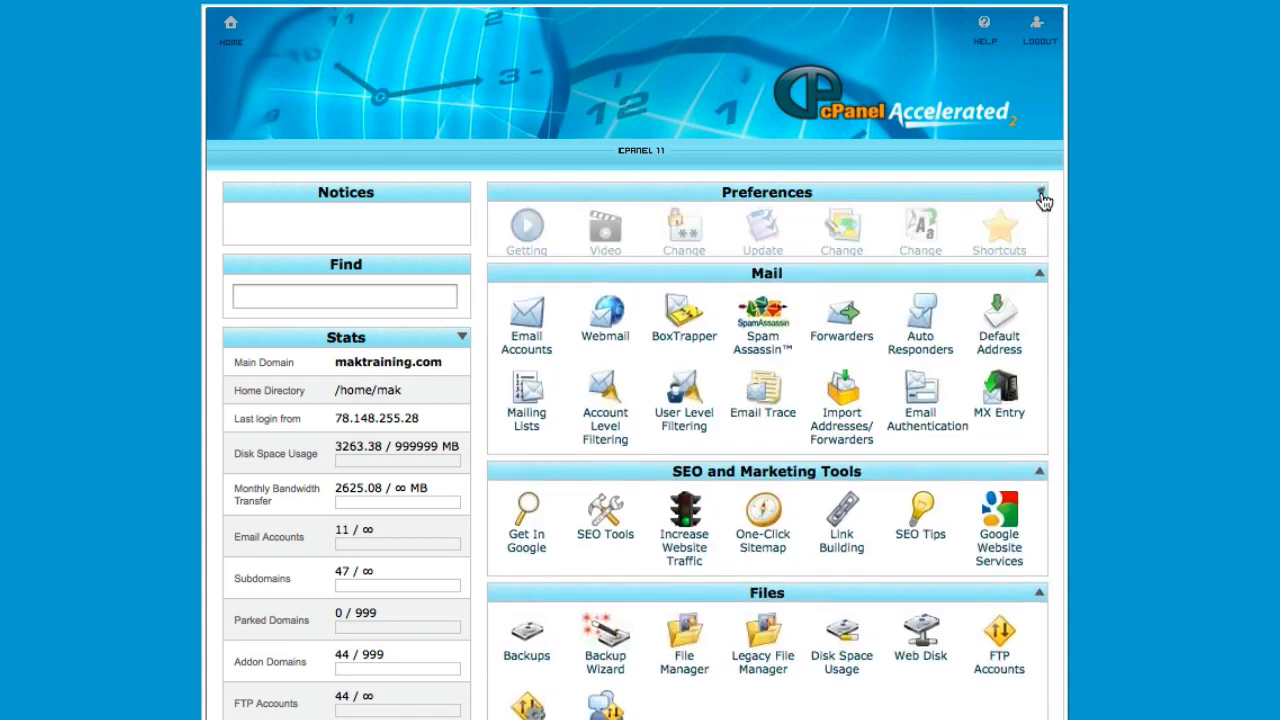
click(1040, 192)
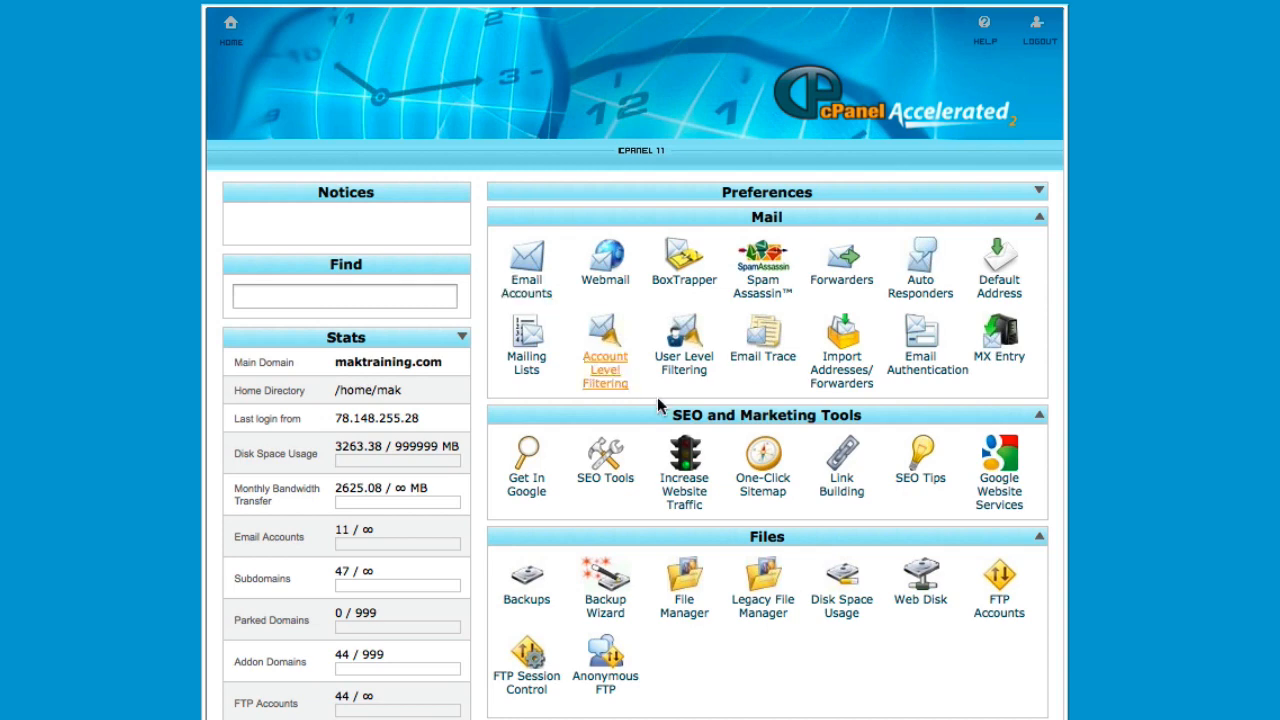
mouse_move(1040, 422)
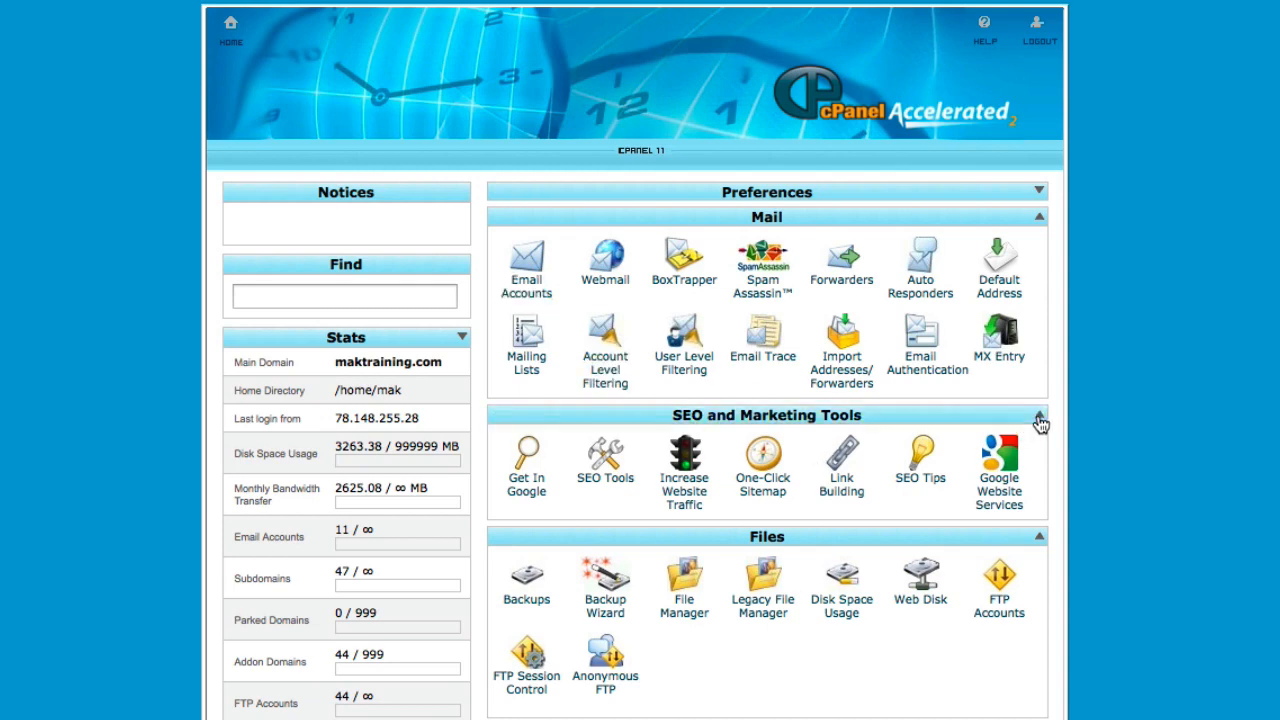
click(1040, 412)
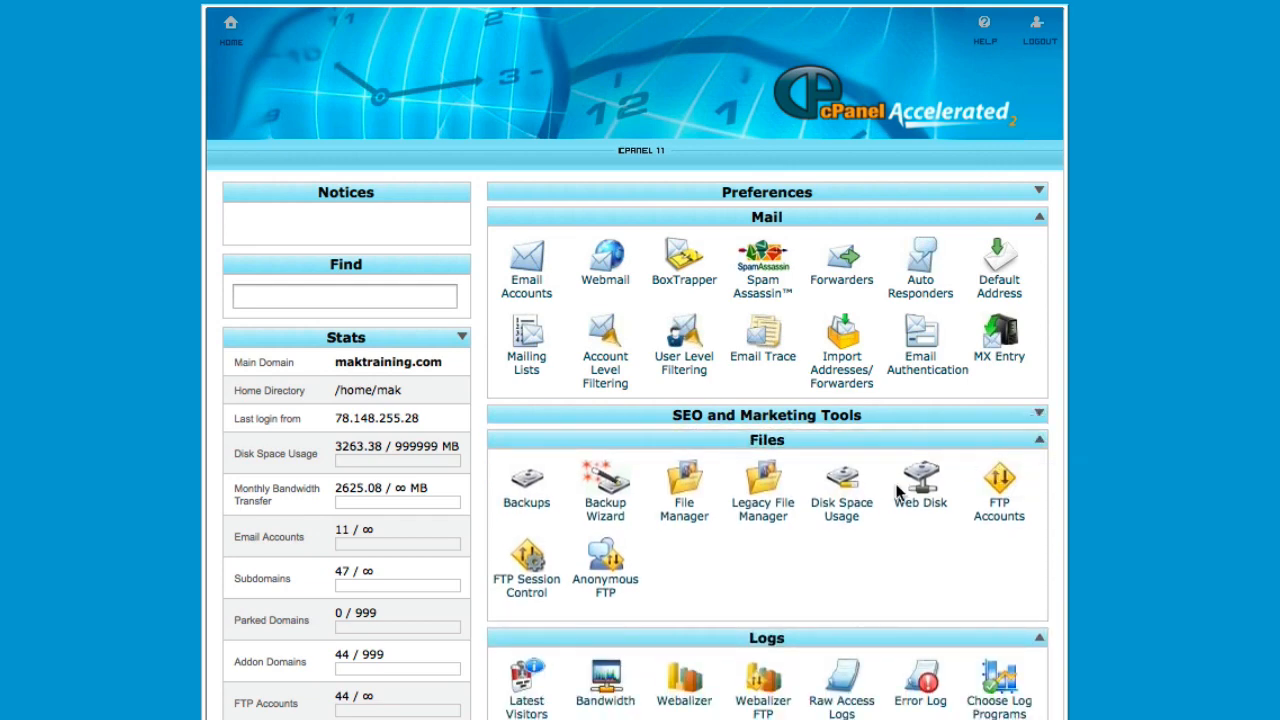
mouse_move(688, 532)
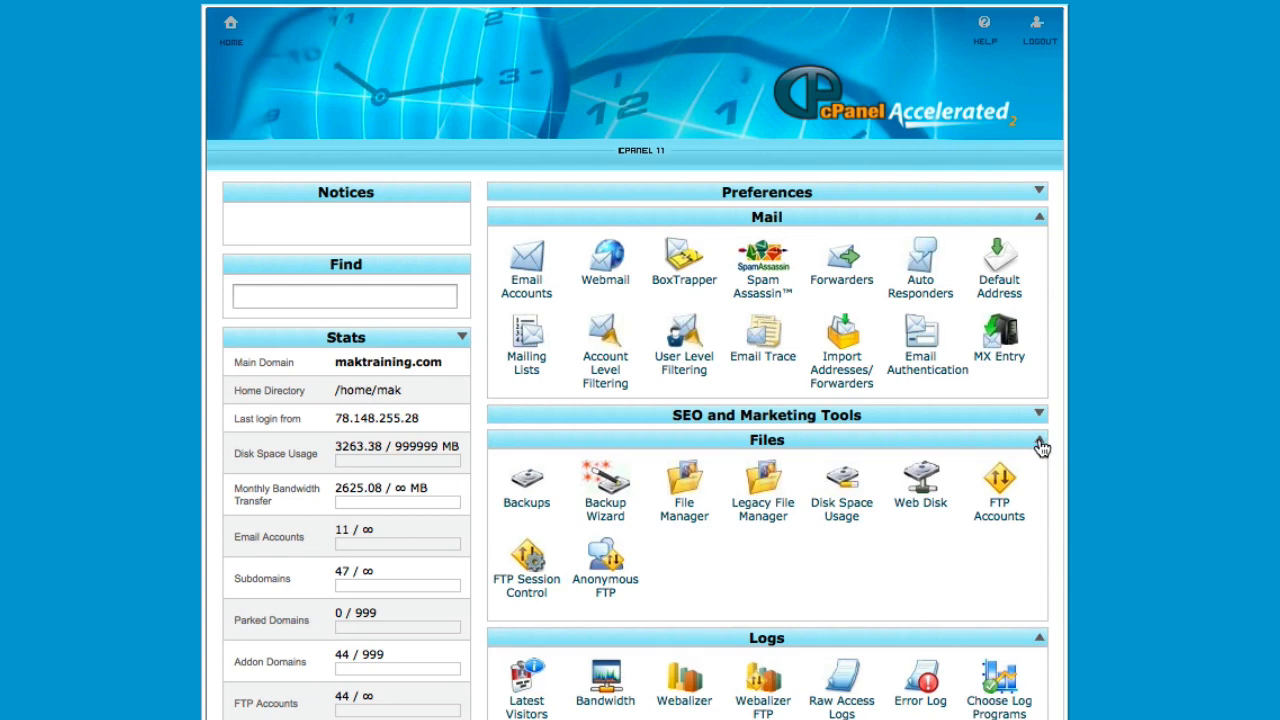
Collapse the Files, Logs and Security boxes so Domains sits right after Mail
click(1040, 440)
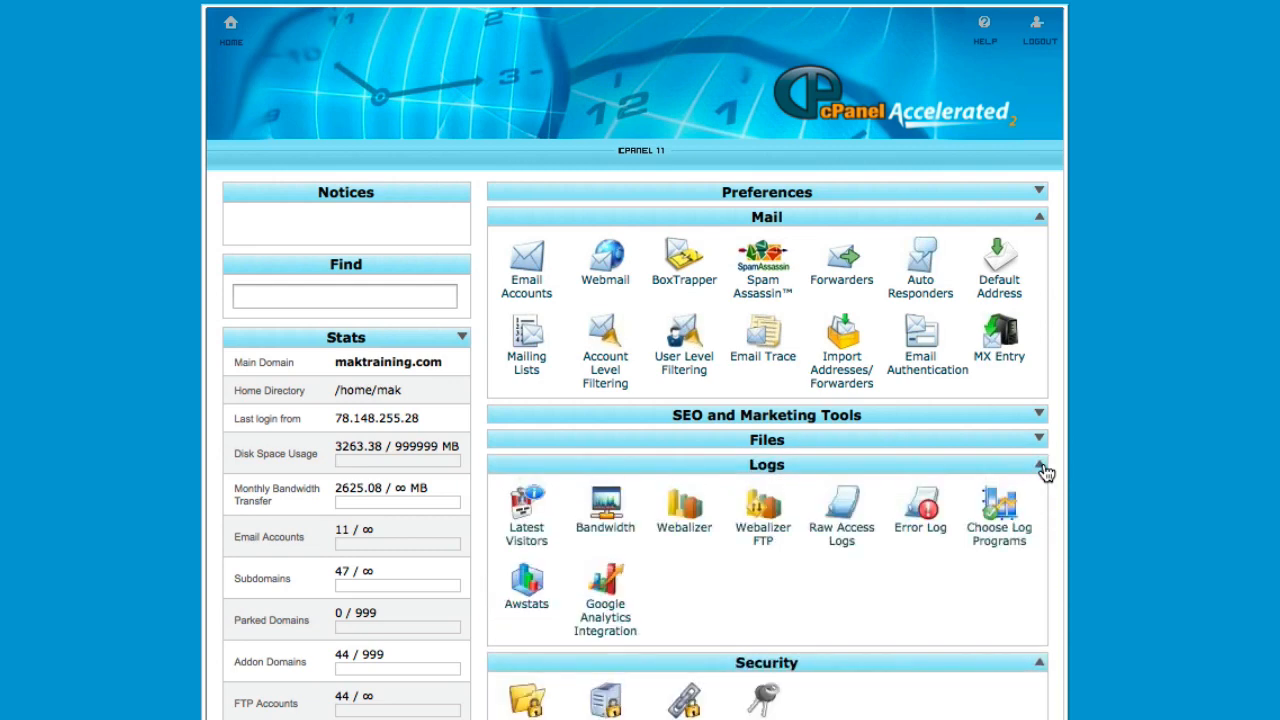
click(1040, 464)
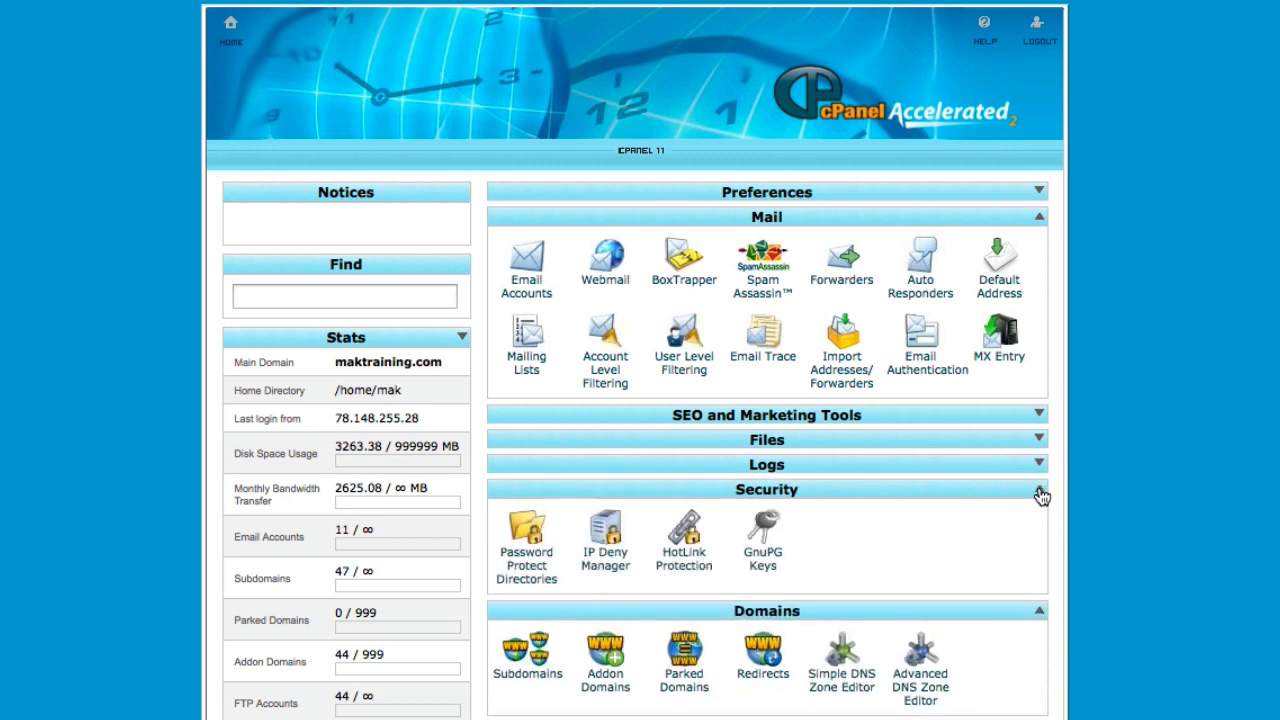
click(1040, 494)
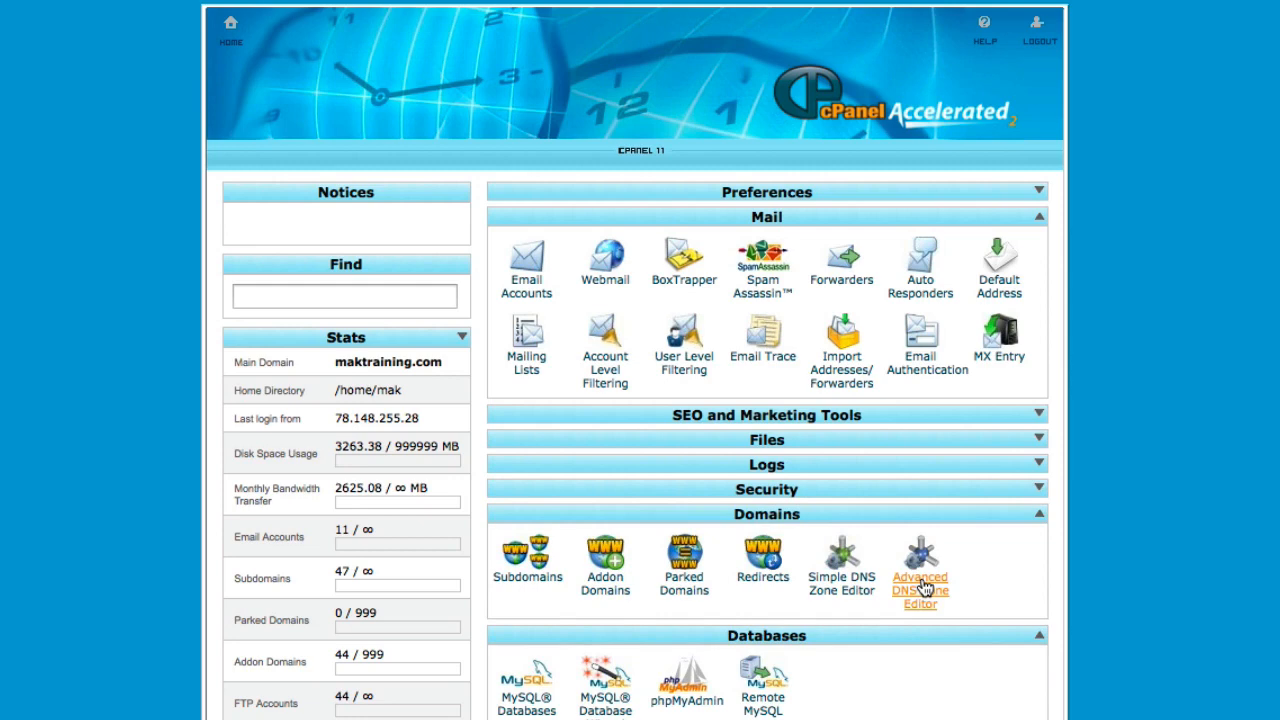
mouse_move(816, 570)
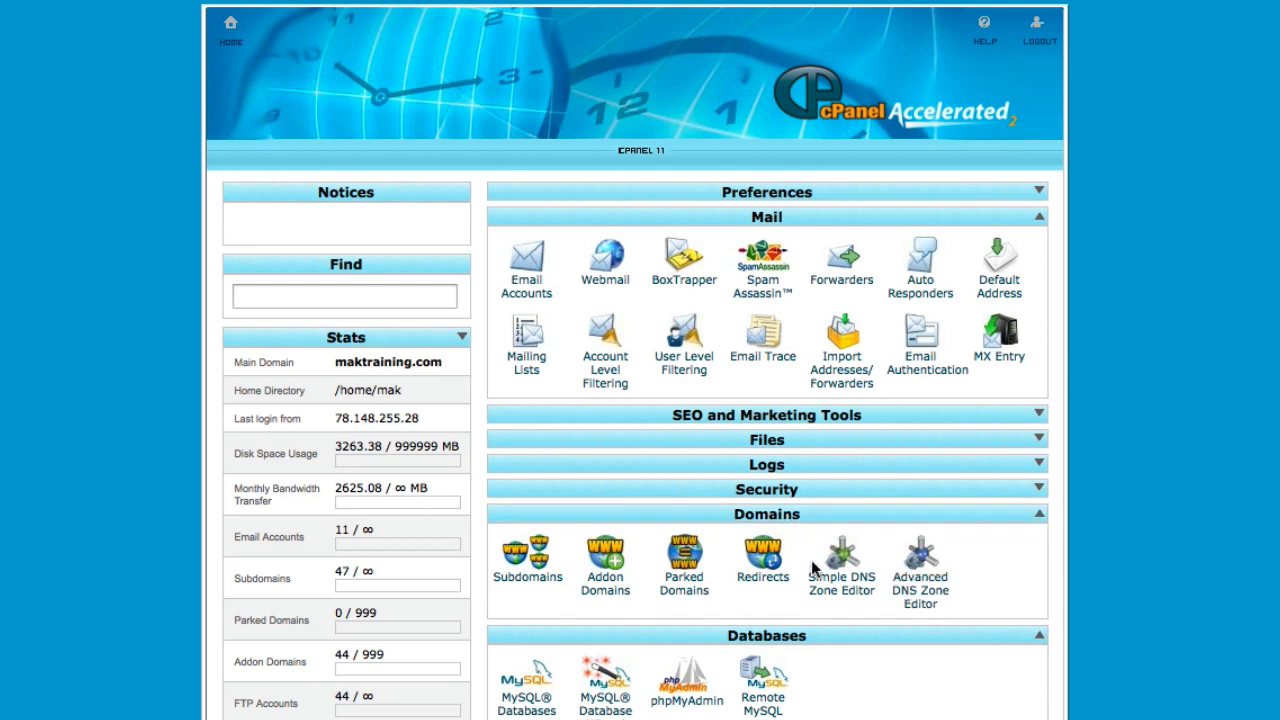
mouse_move(732, 620)
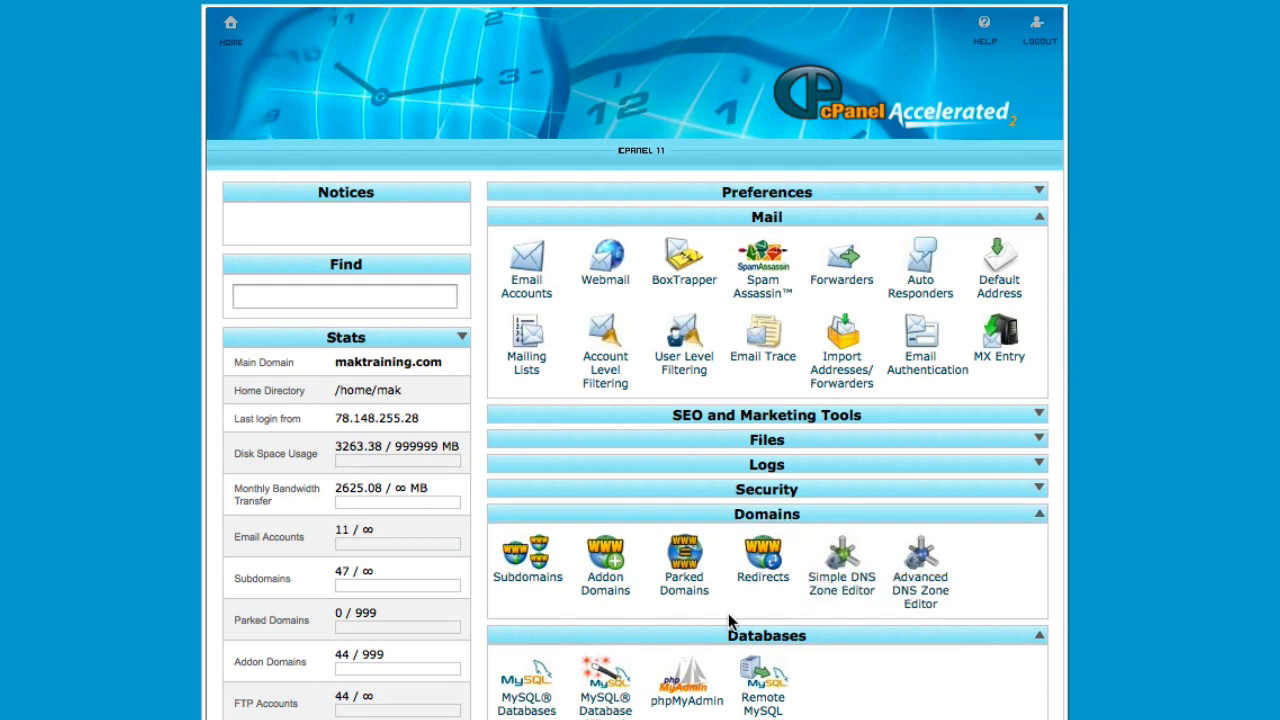
mouse_move(684, 604)
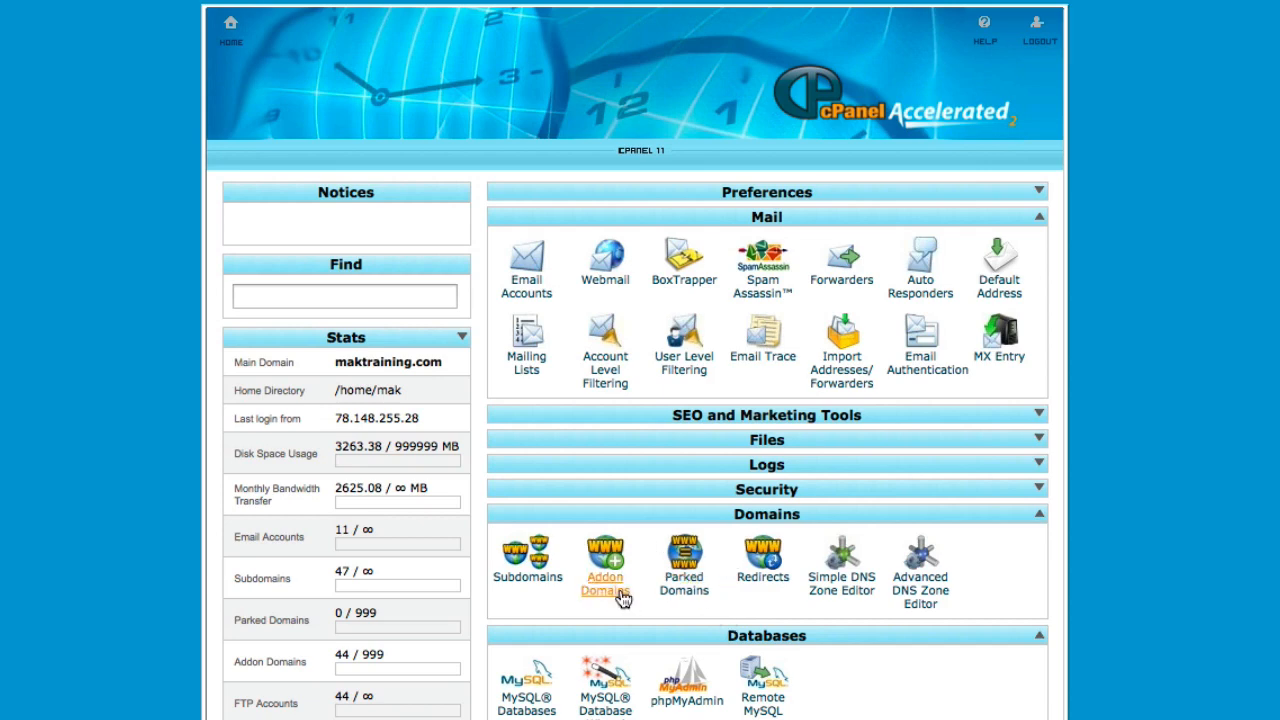
mouse_move(630, 612)
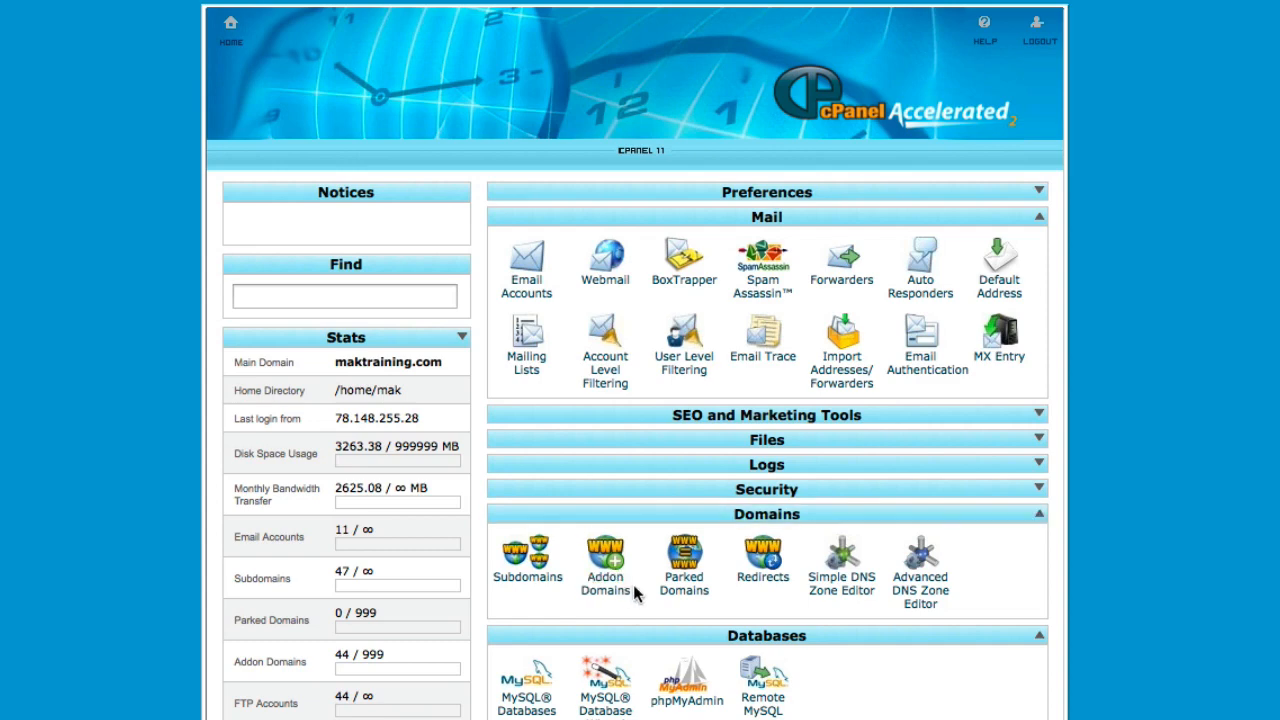
Collapse the Databases box so Software/Services follows directly after Domains
scroll(down, 3)
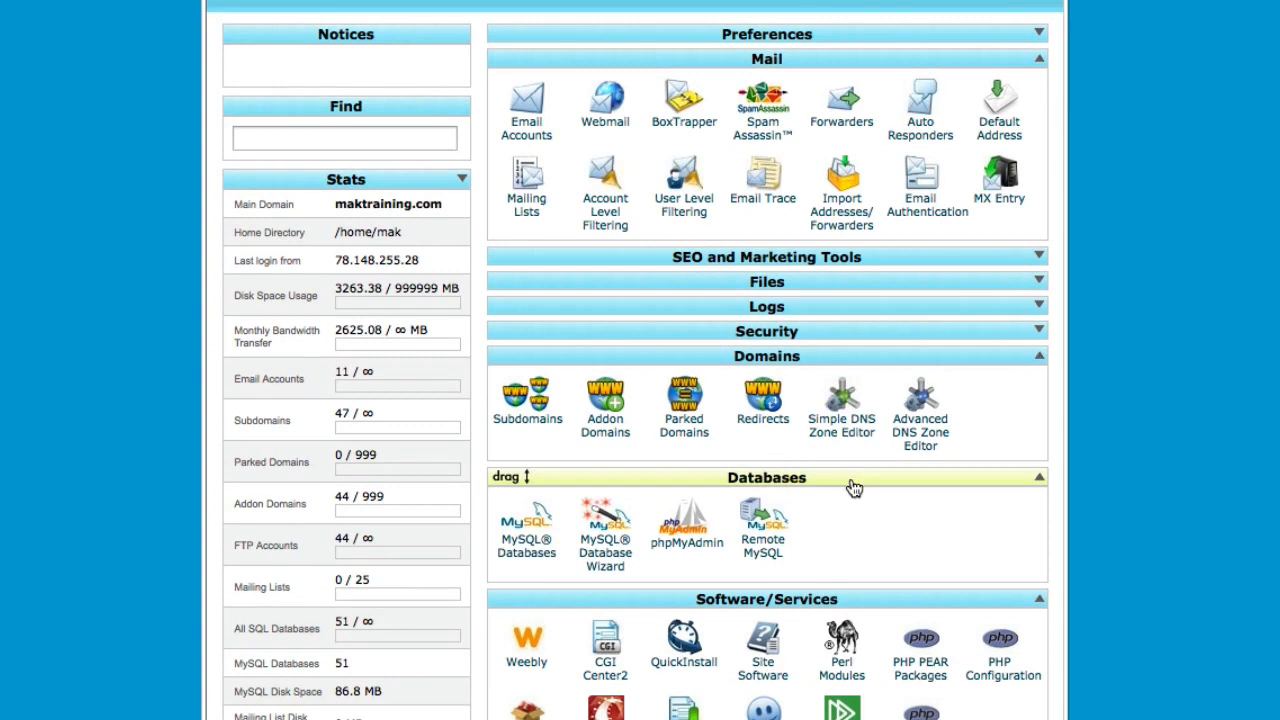
mouse_move(816, 524)
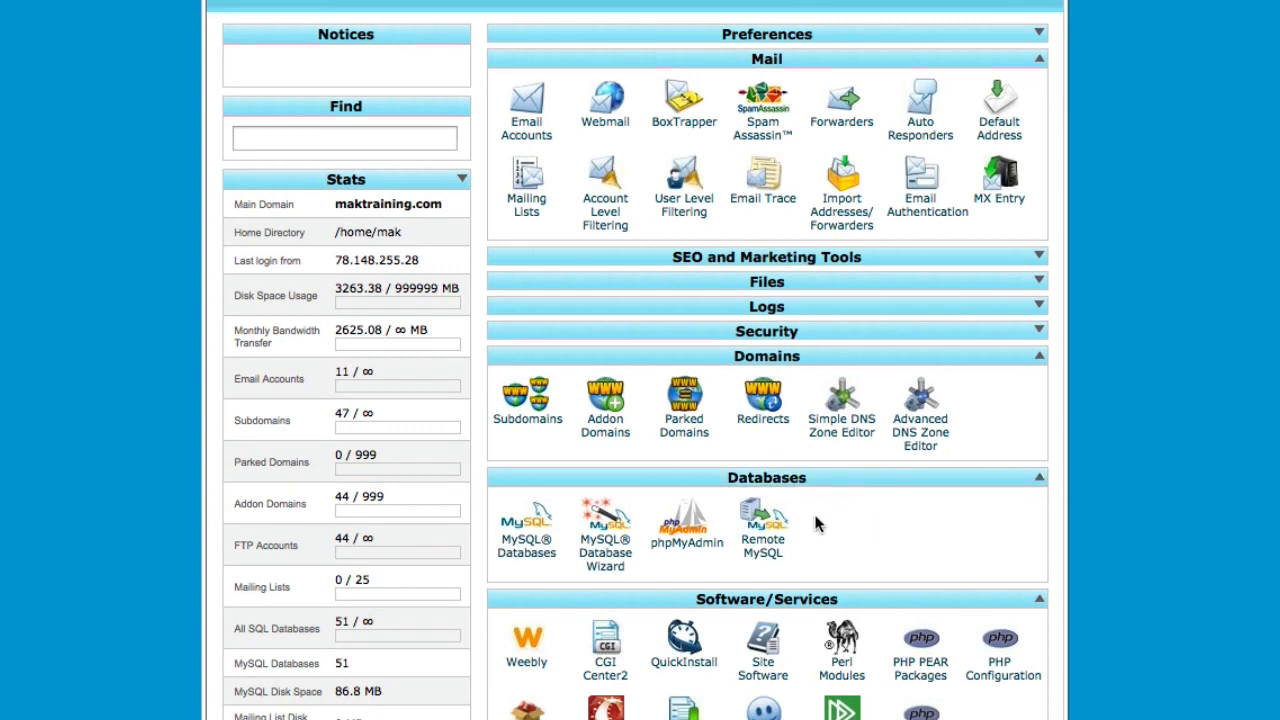
mouse_move(688, 552)
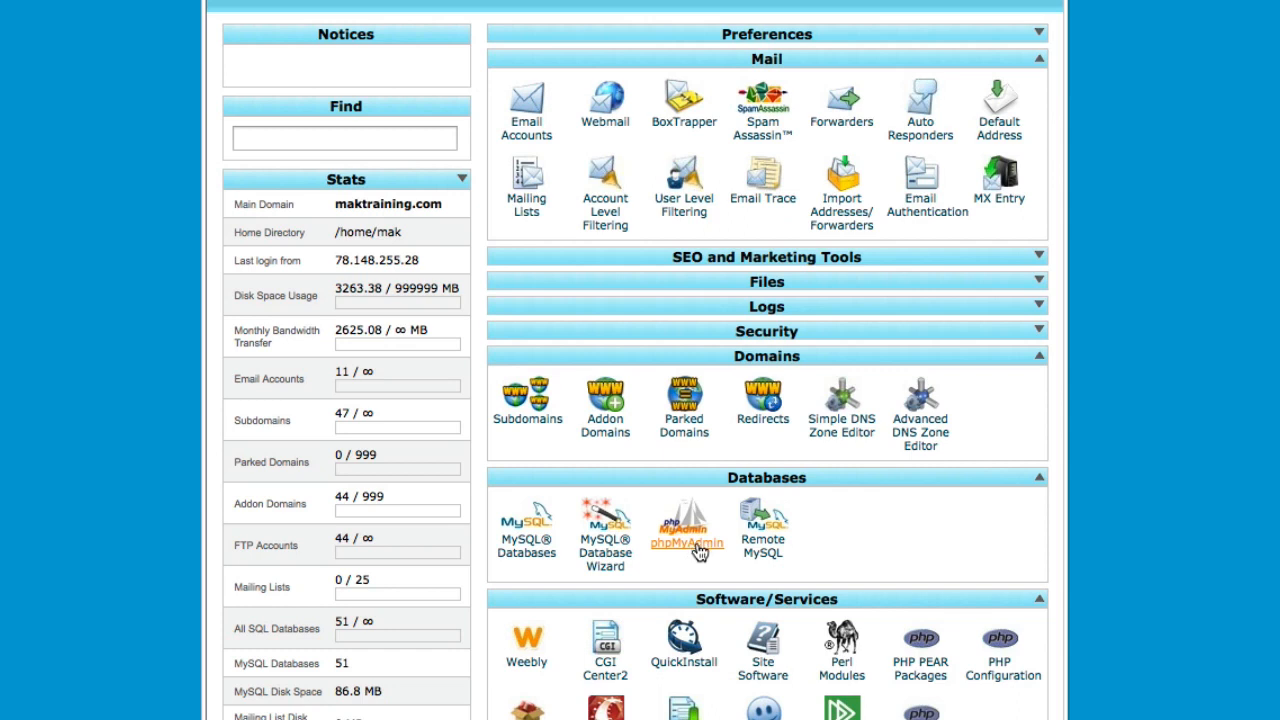
mouse_move(692, 552)
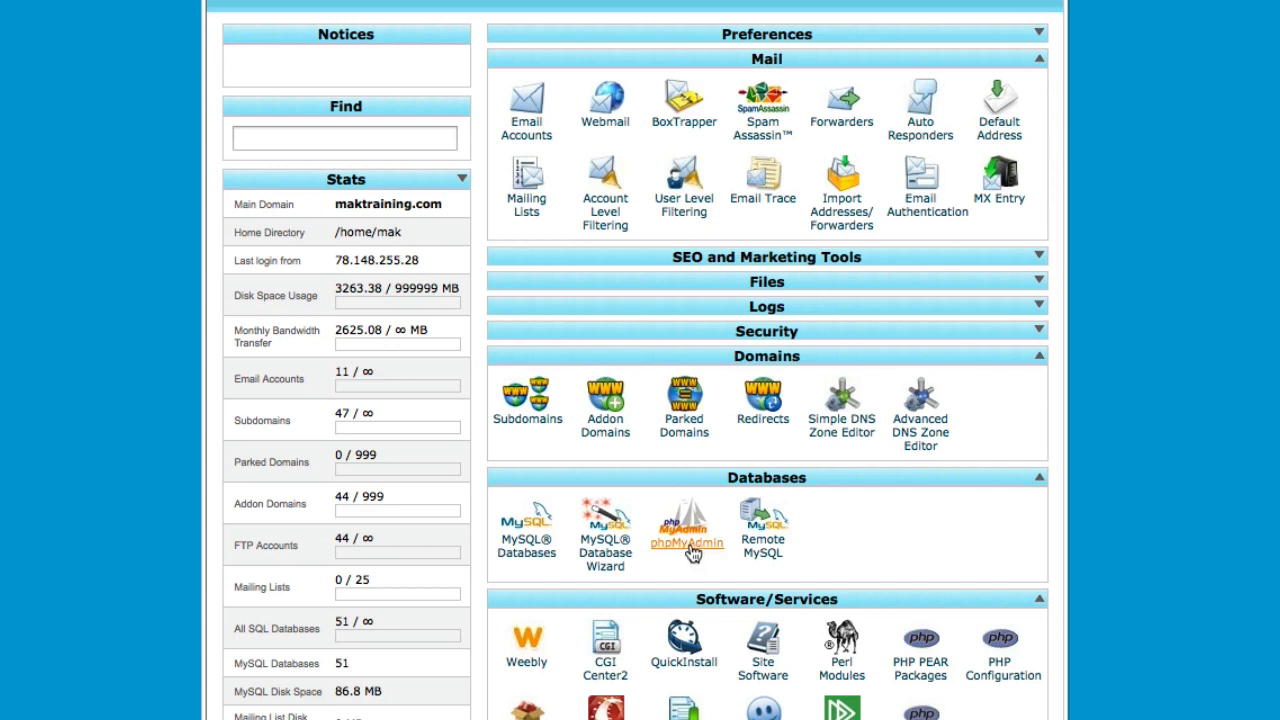
mouse_move(696, 556)
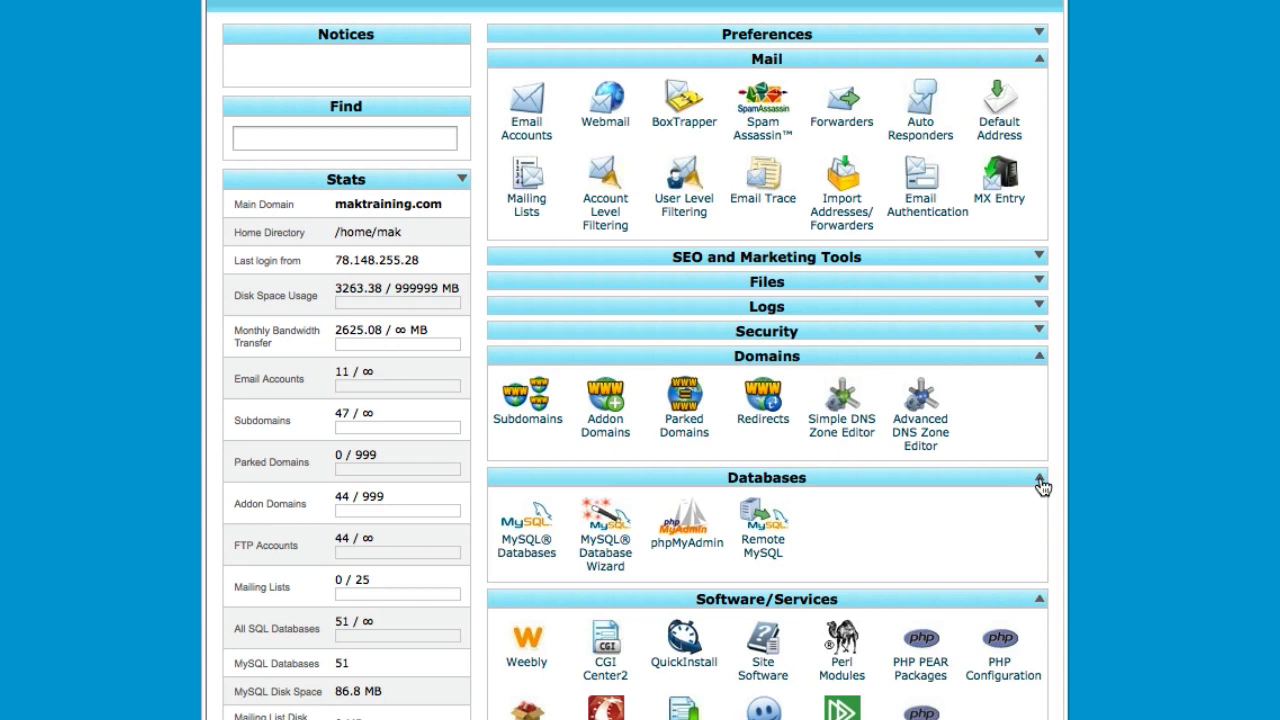
click(1040, 476)
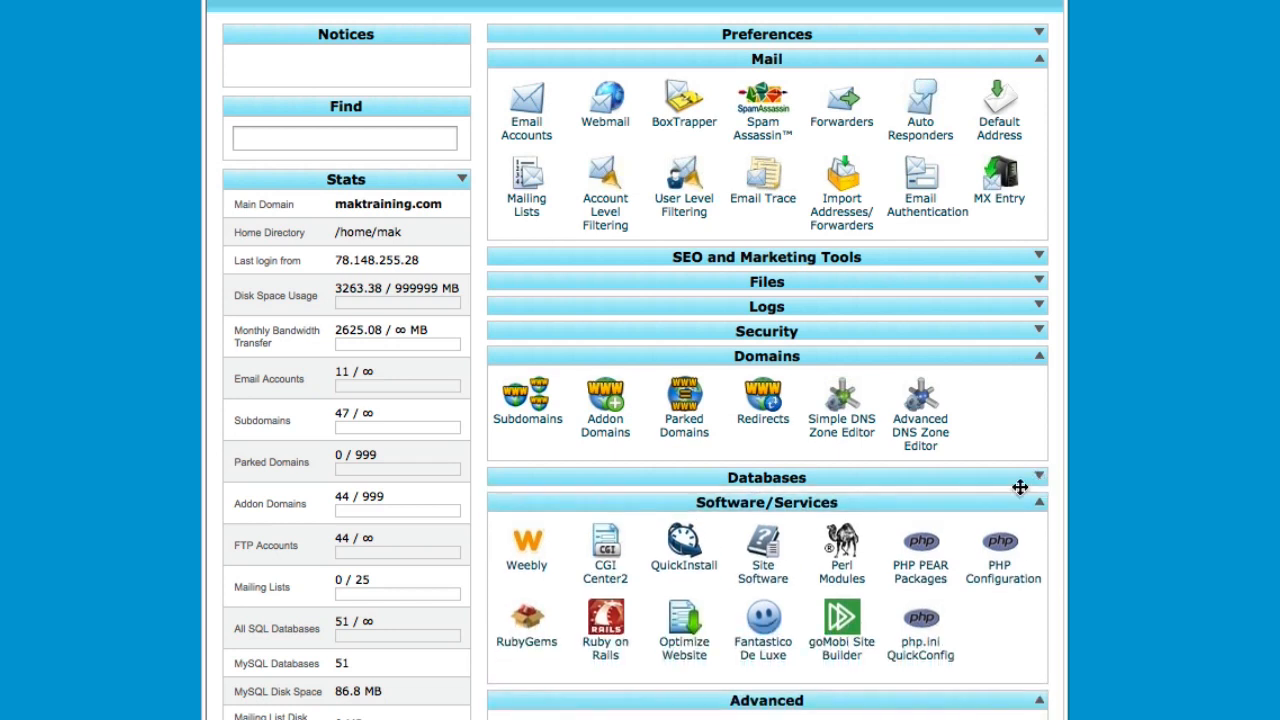
mouse_move(684, 564)
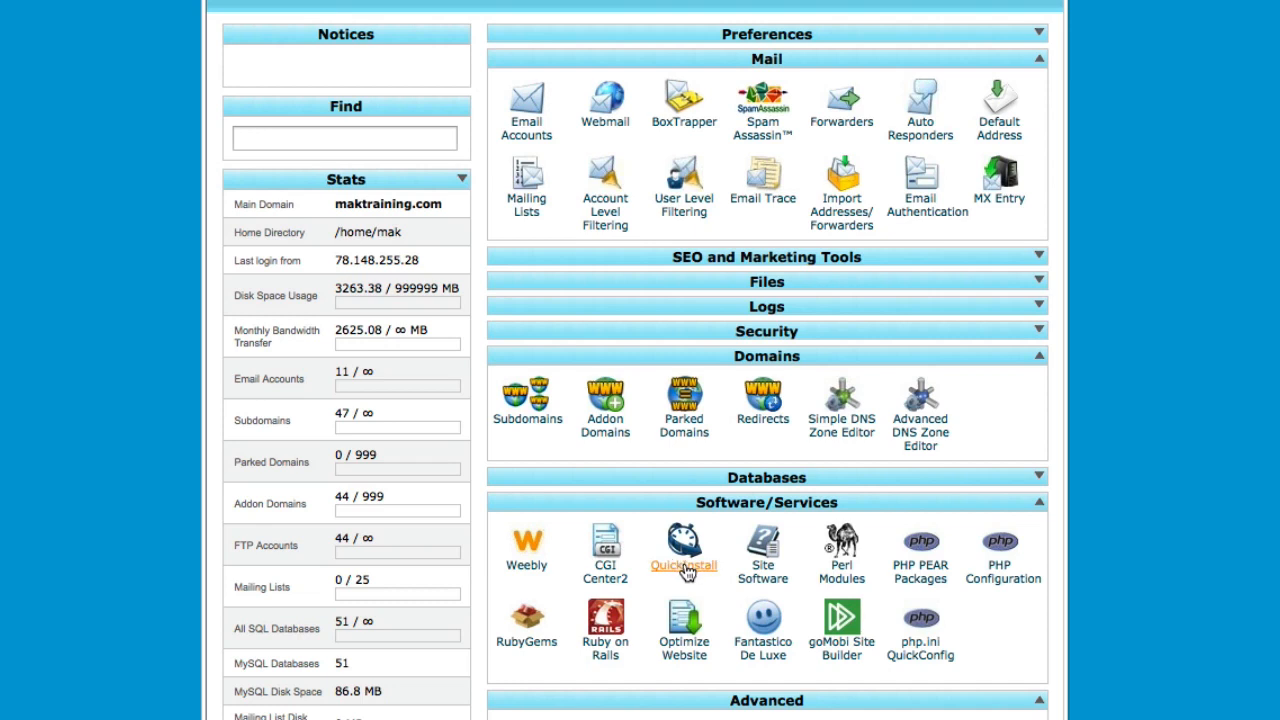
mouse_move(696, 584)
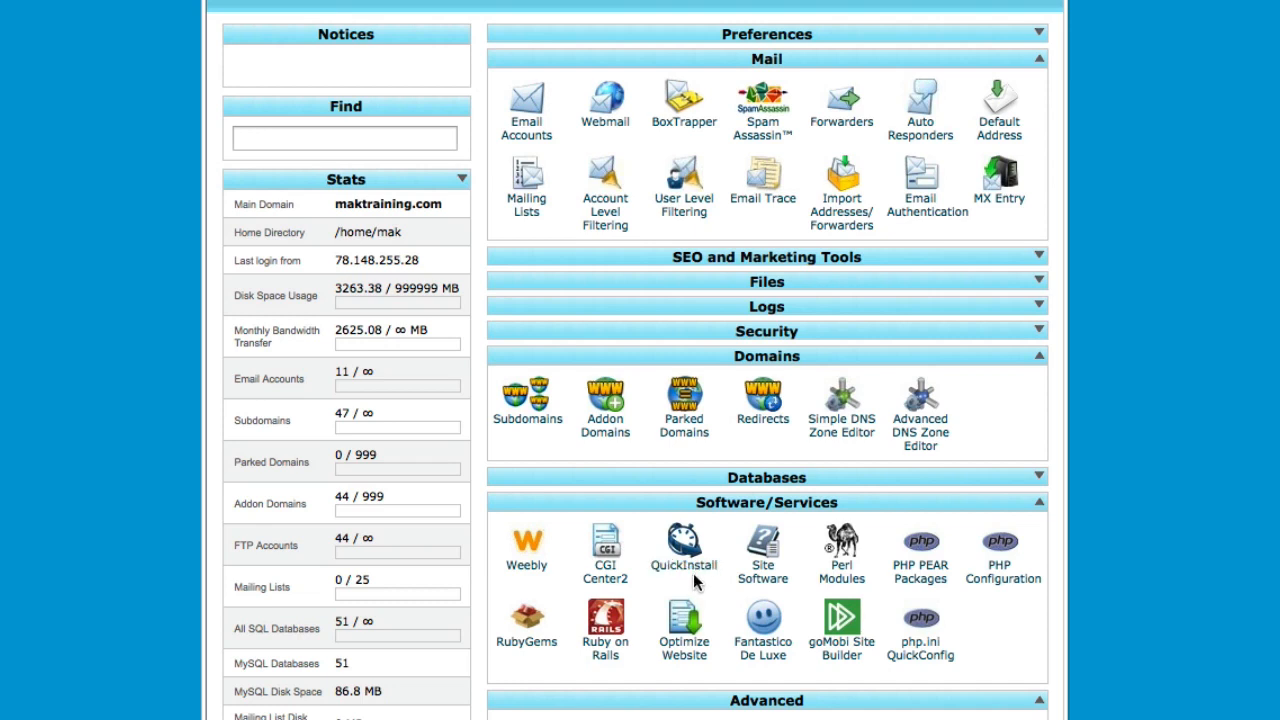
mouse_move(730, 580)
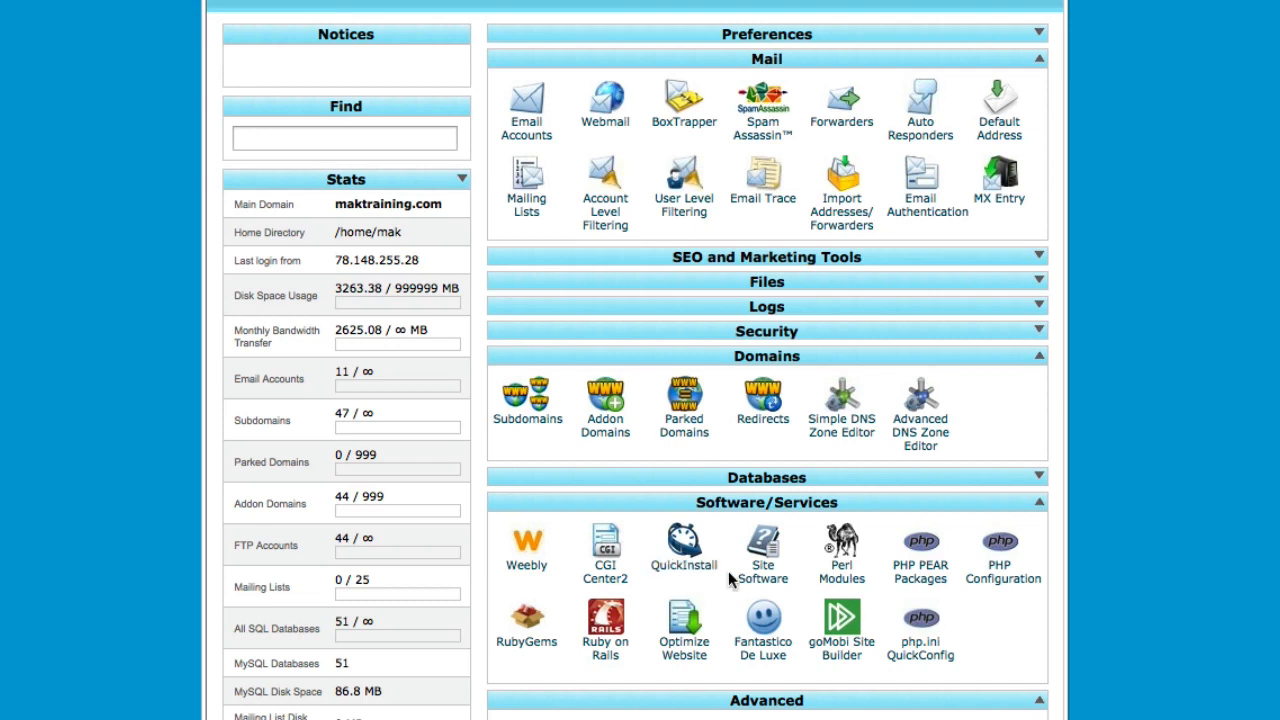
Collapse the Advanced box, leaving only Mail, Domains and Software/Services expanded
scroll(down, 3)
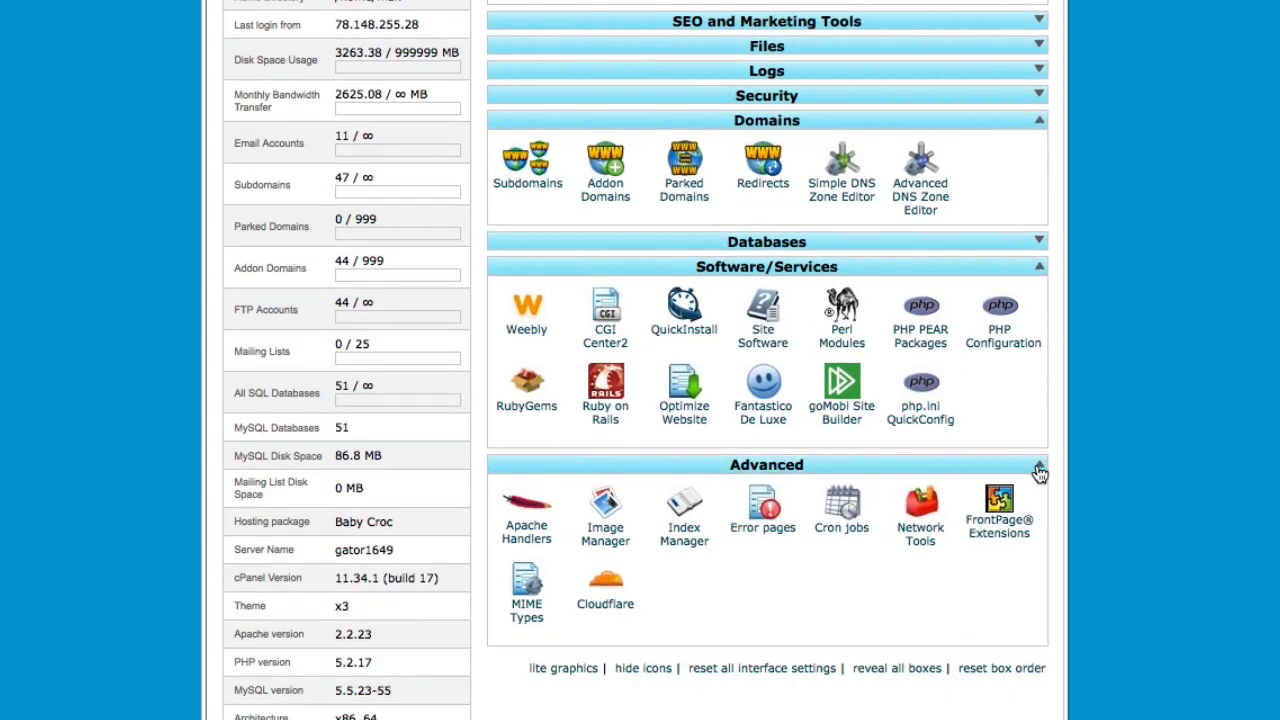
click(1038, 464)
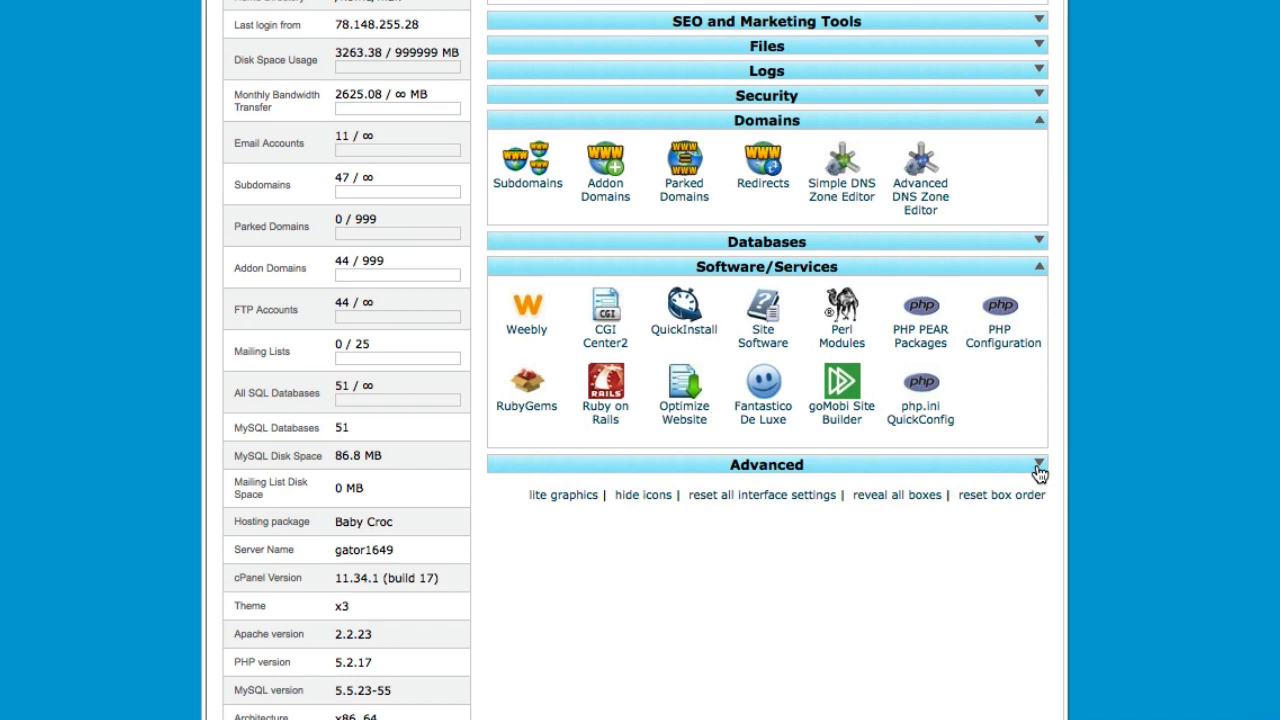
mouse_move(940, 478)
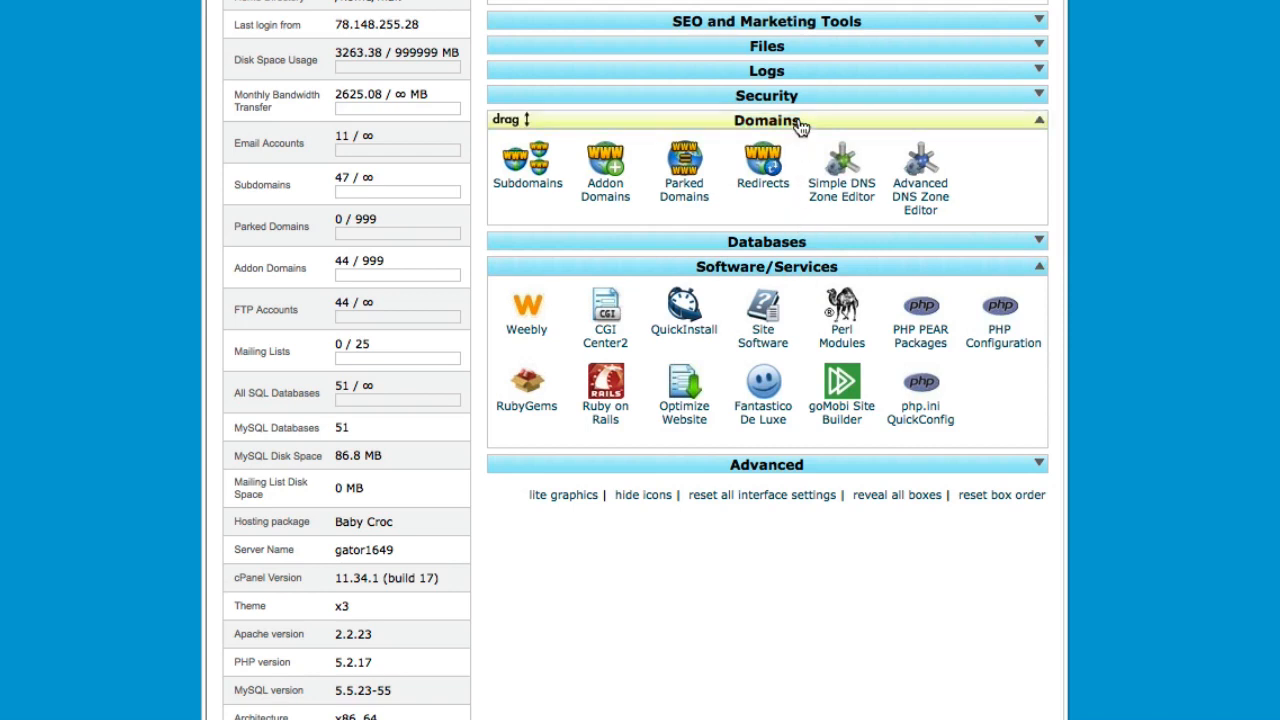
scroll(up, 3)
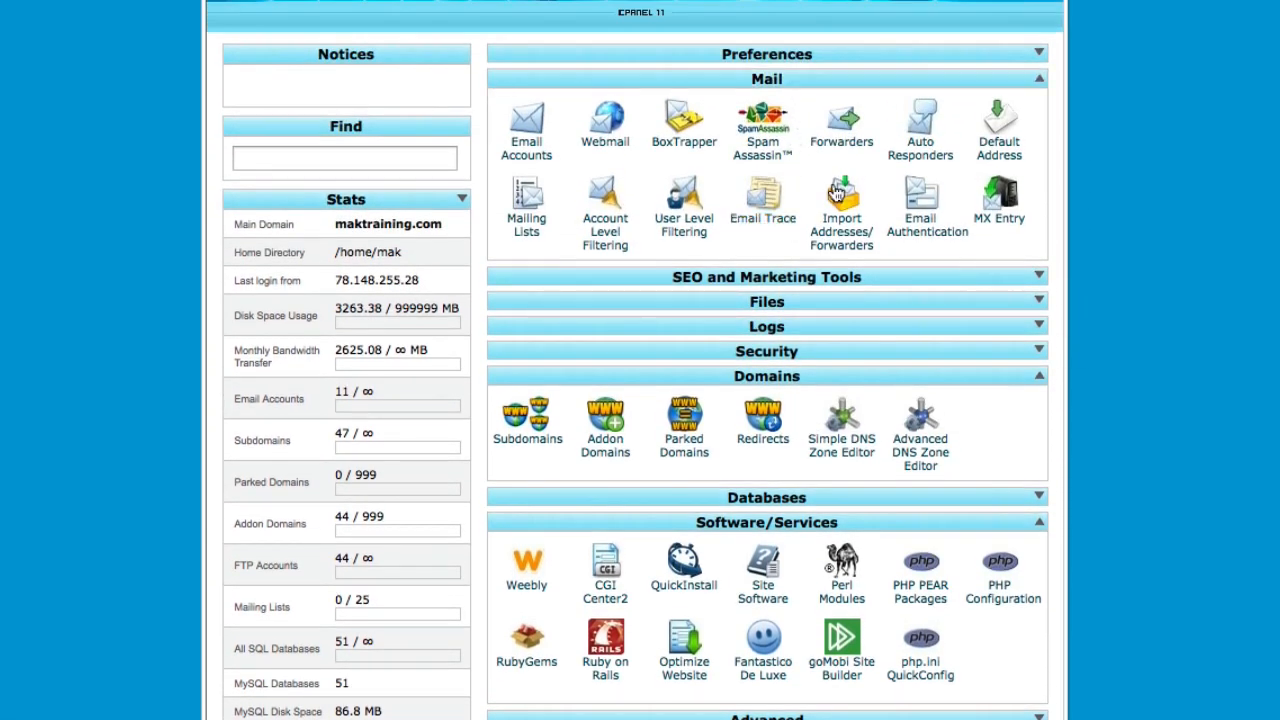